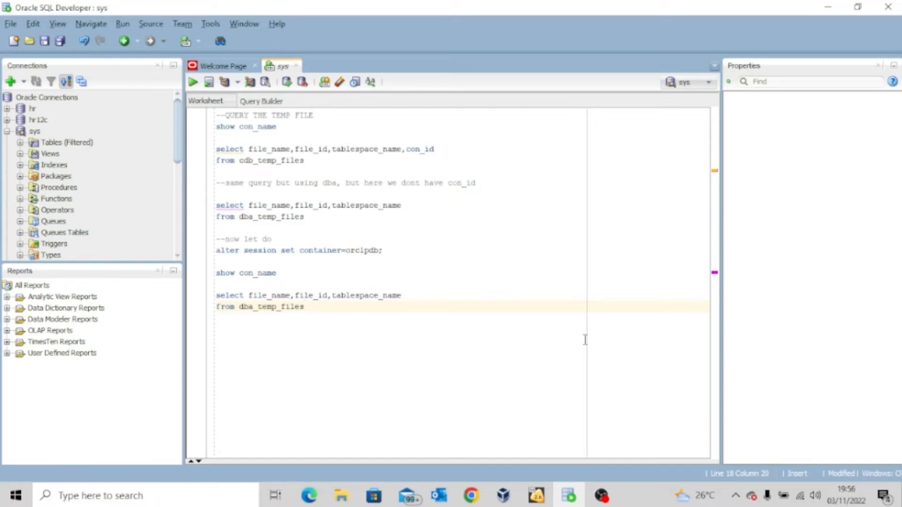
{"action": "mouse_move", "coordinate": [371, 291]}
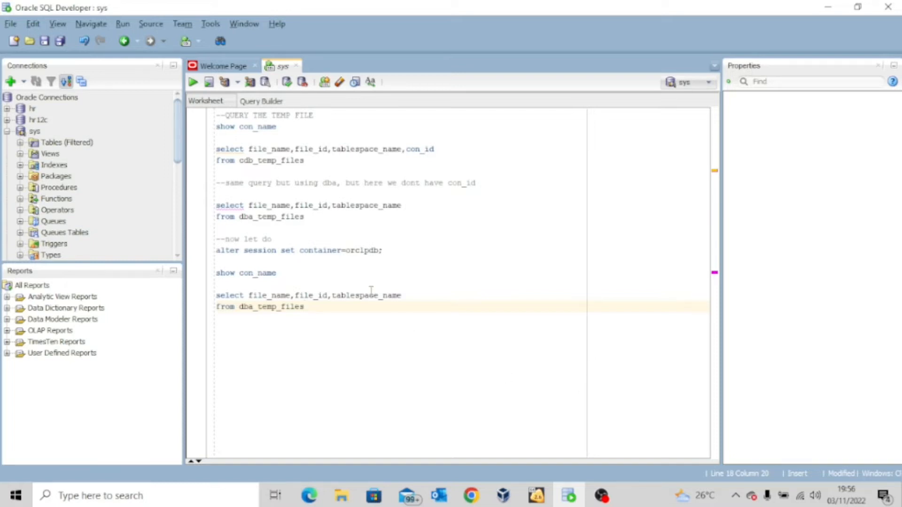
{"action": "mouse_move", "coordinate": [302, 307]}
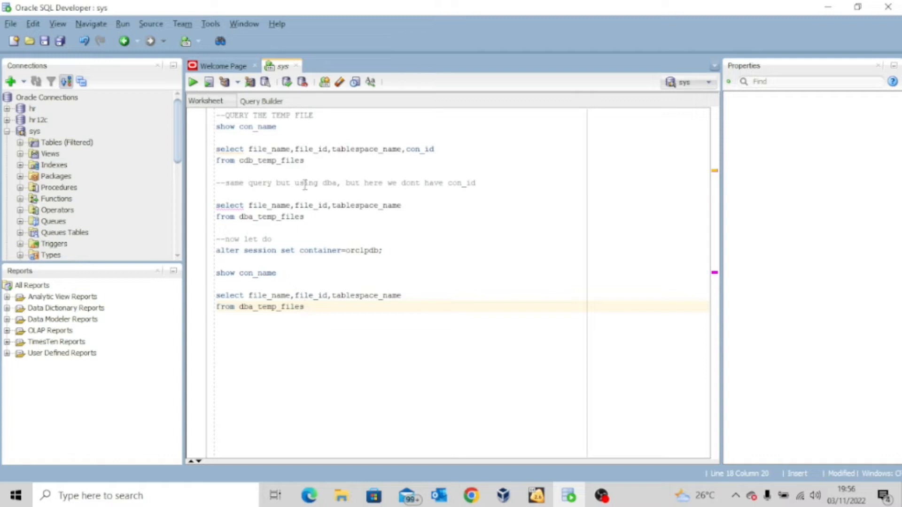
{"action": "mouse_move", "coordinate": [312, 164]}
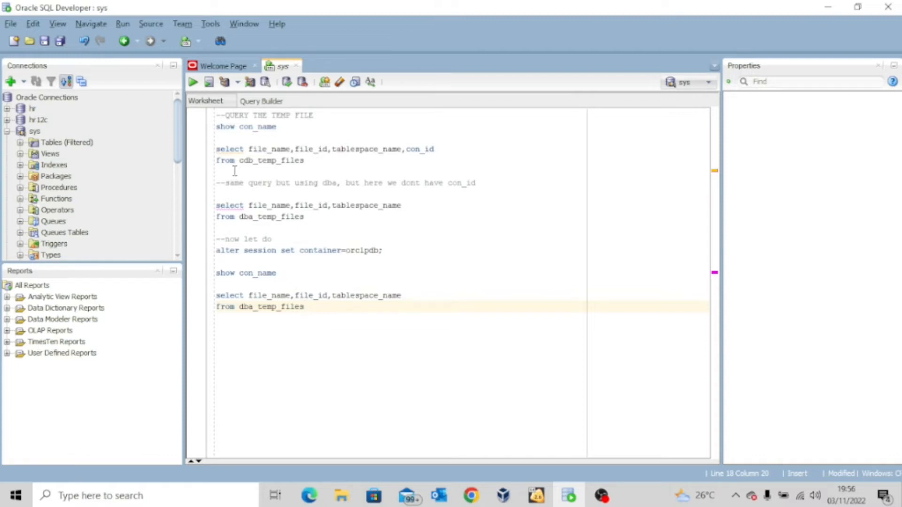
{"action": "mouse_move", "coordinate": [364, 166]}
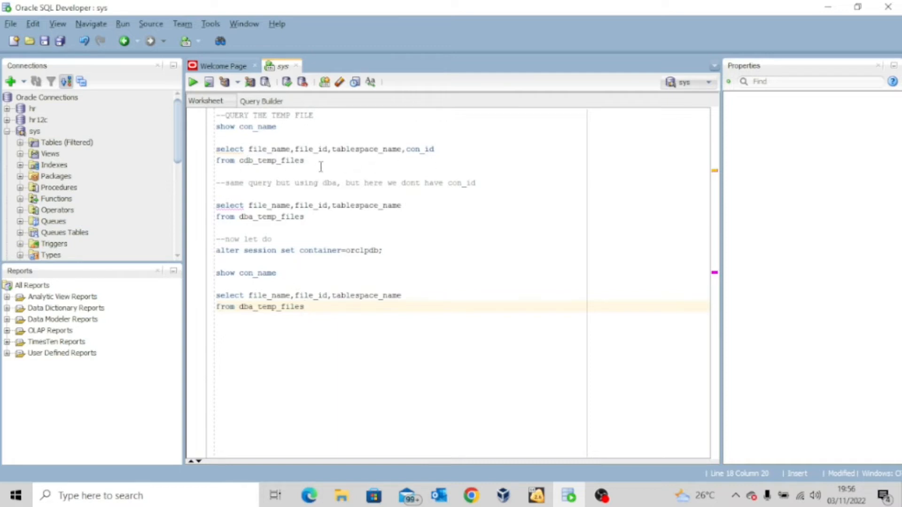
Run the cdb_temp_files query, returning TEMP temp files for containers 1 and 3.
{"action": "left_click_drag", "start_coordinate": [217, 149], "coordinate": [305, 160]}
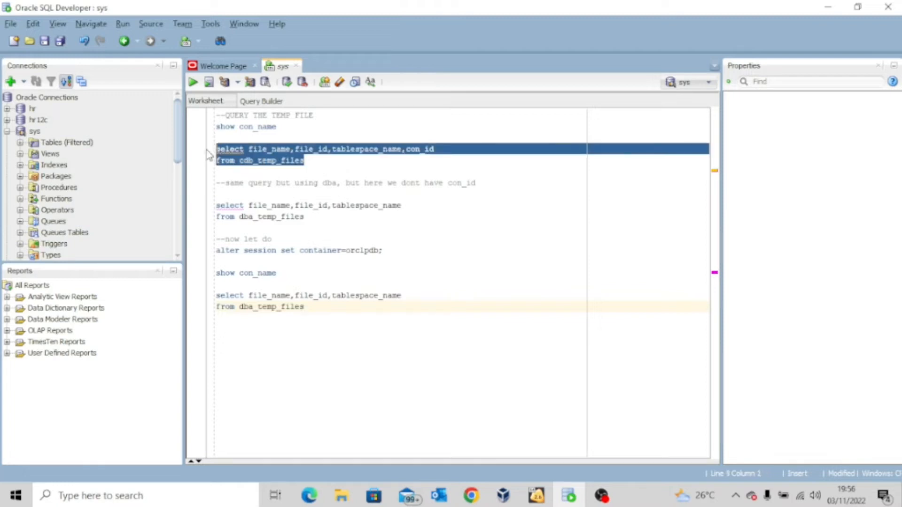
{"action": "left_click", "coordinate": [193, 81]}
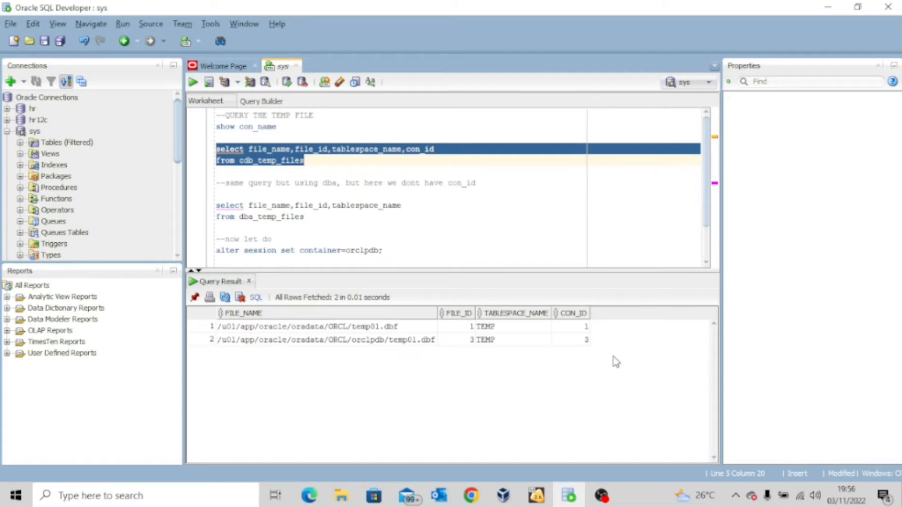
{"action": "mouse_move", "coordinate": [593, 333]}
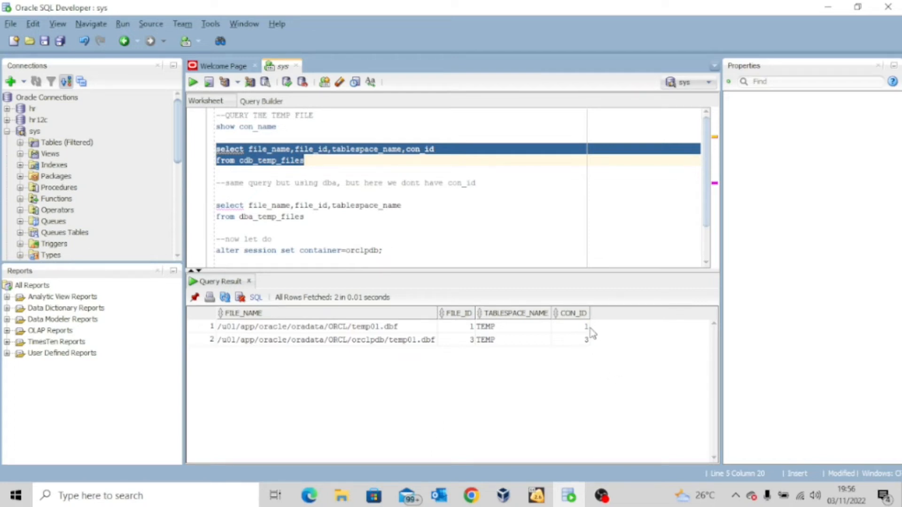
{"action": "mouse_move", "coordinate": [589, 351]}
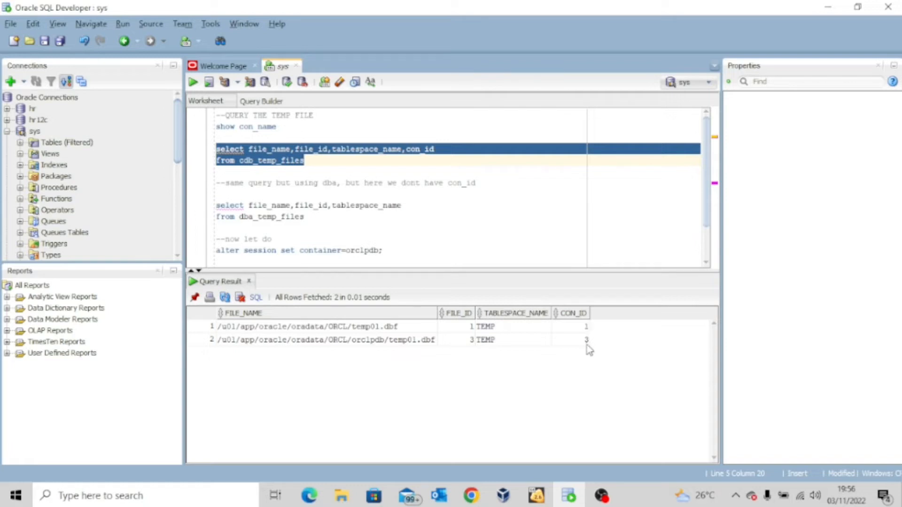
{"action": "mouse_move", "coordinate": [589, 349]}
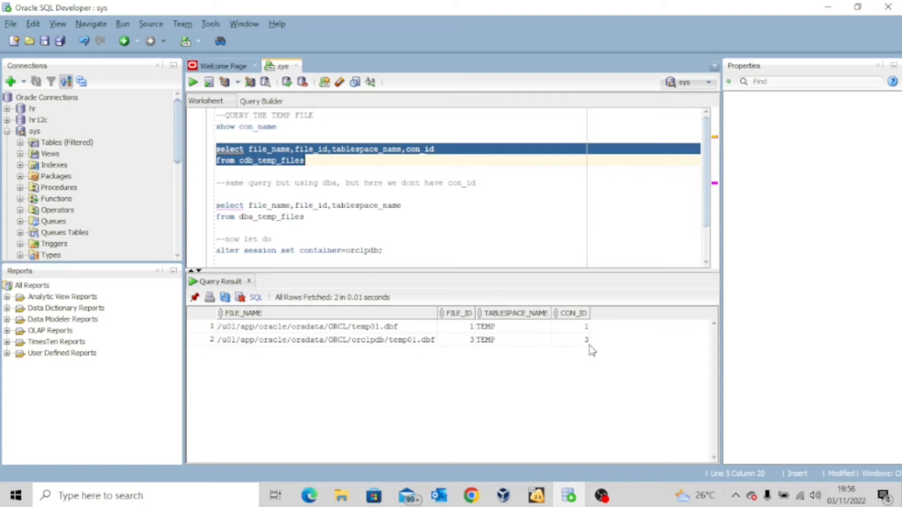
{"action": "mouse_move", "coordinate": [574, 355]}
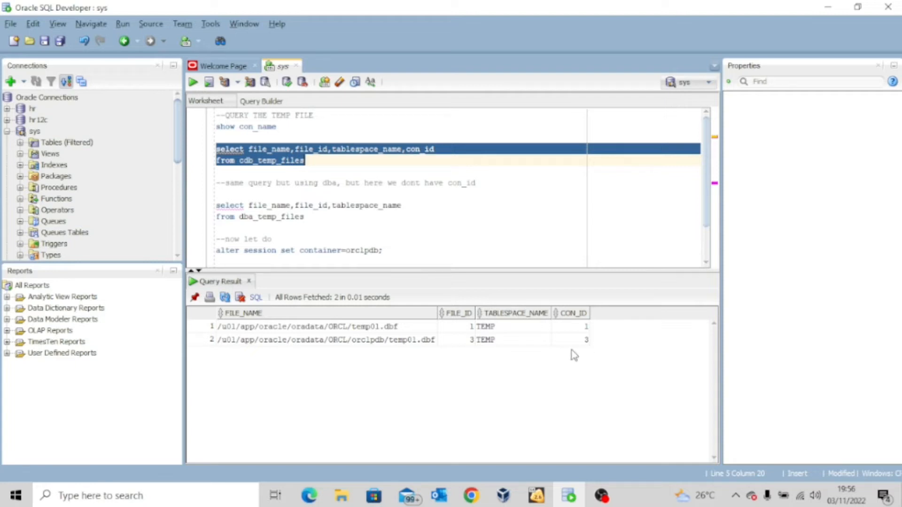
{"action": "mouse_move", "coordinate": [280, 335]}
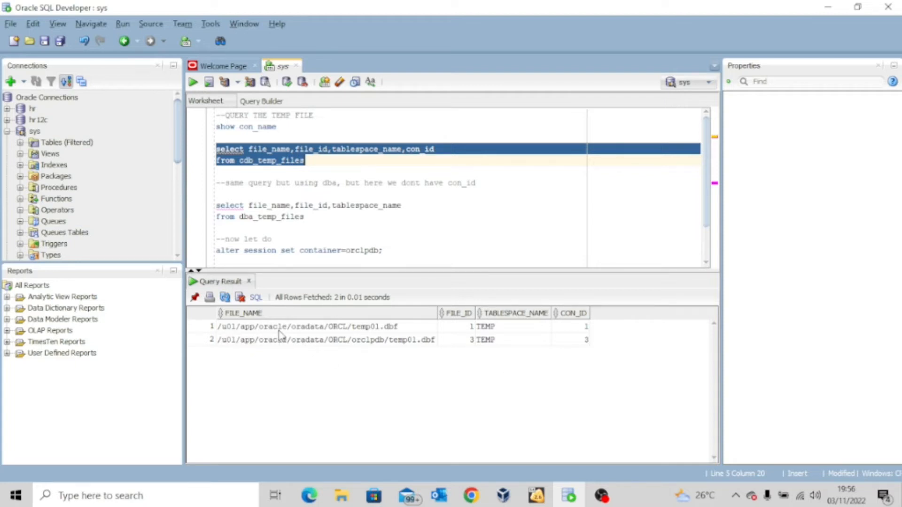
{"action": "mouse_move", "coordinate": [392, 336]}
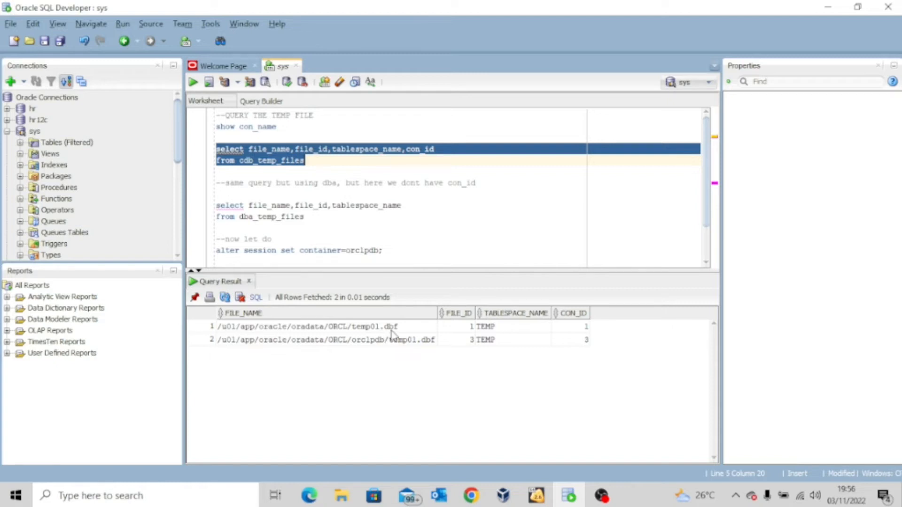
{"action": "mouse_move", "coordinate": [395, 336]}
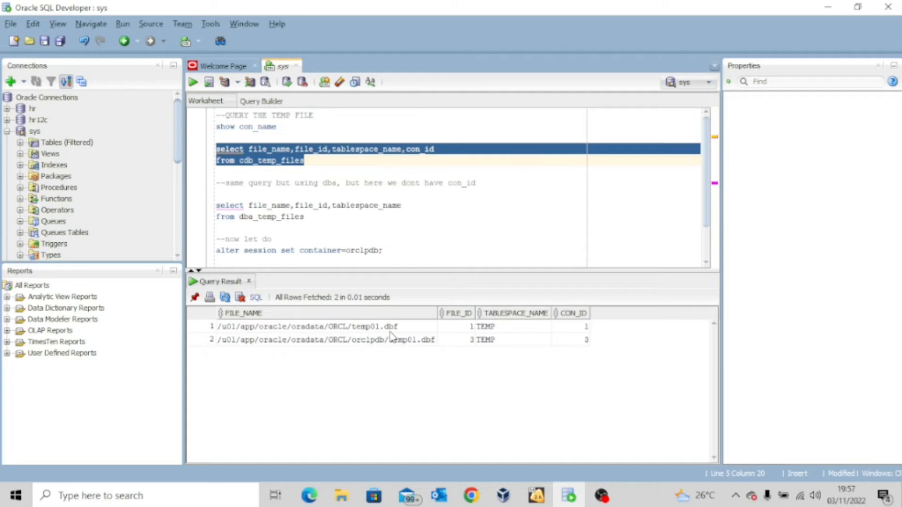
{"action": "mouse_move", "coordinate": [315, 347]}
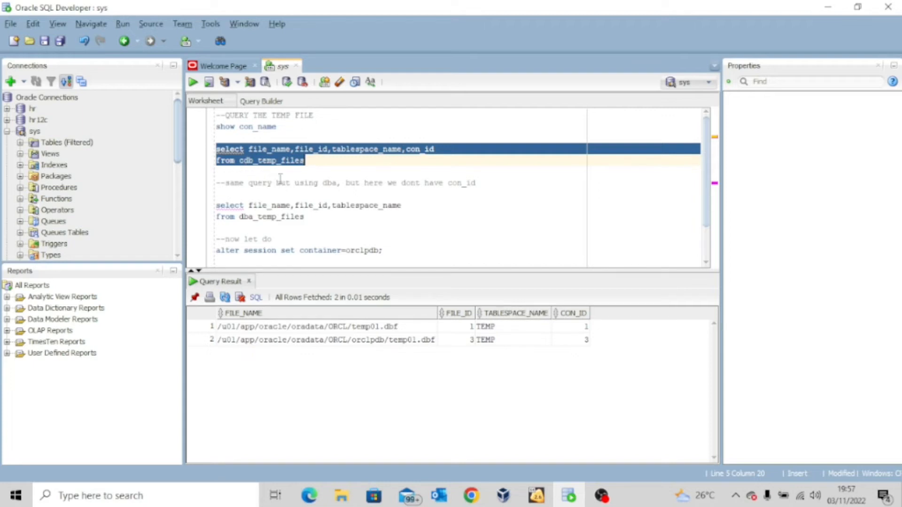
{"action": "mouse_move", "coordinate": [341, 221]}
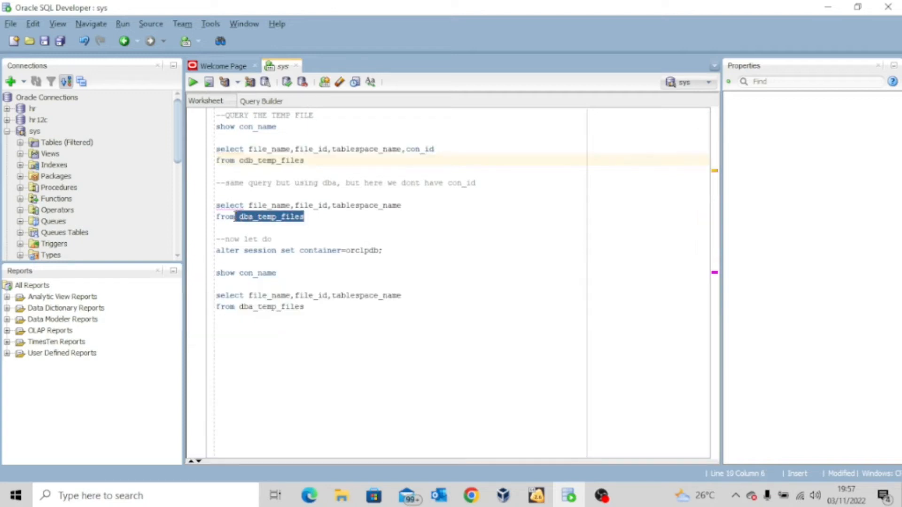
Run the dba_temp_files query, returning only the root's temp01.dbf with file ID 1.
{"action": "left_click", "coordinate": [195, 82]}
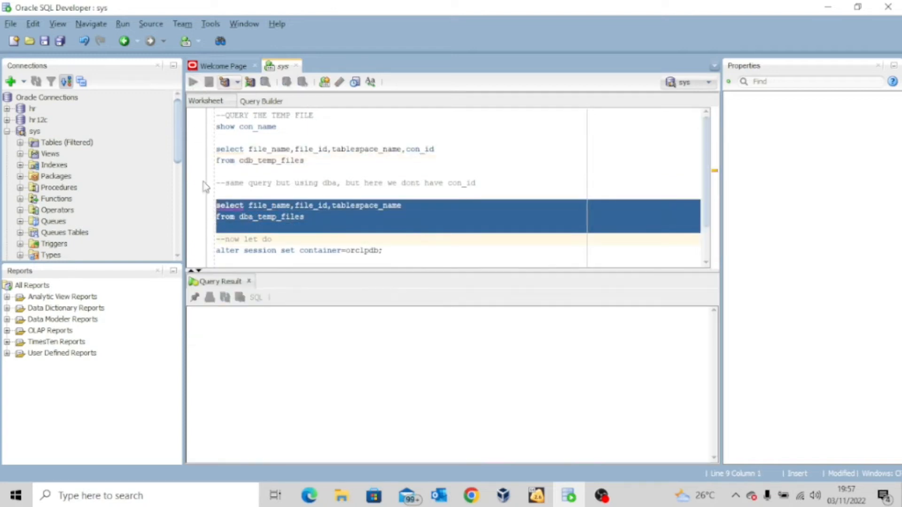
{"action": "left_click", "coordinate": [193, 81]}
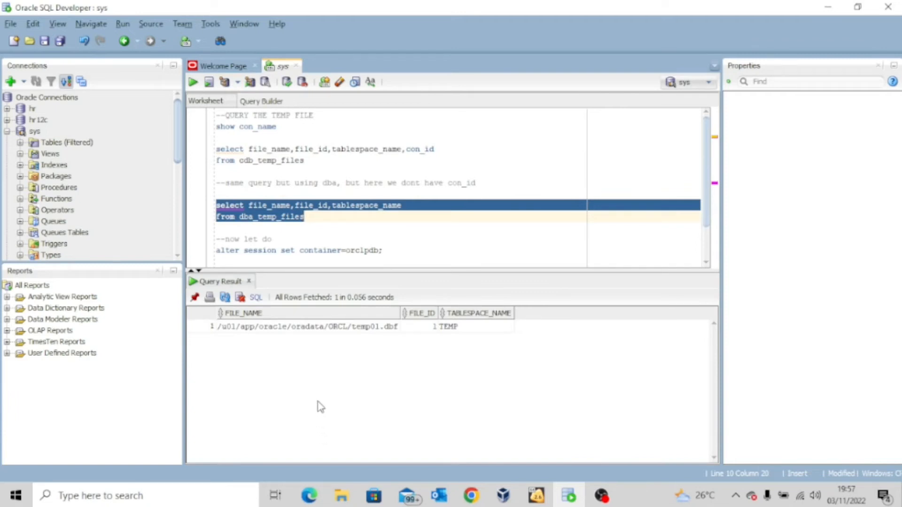
{"action": "mouse_move", "coordinate": [382, 367]}
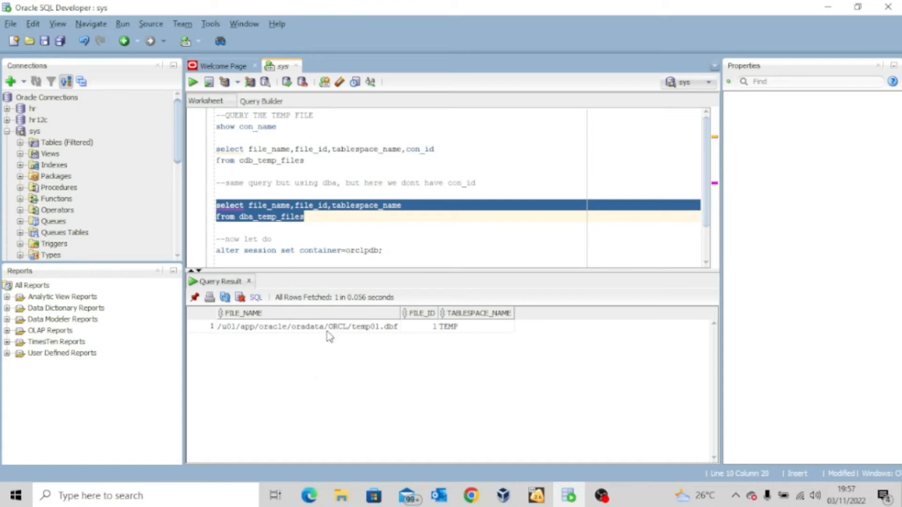
{"action": "mouse_move", "coordinate": [339, 344]}
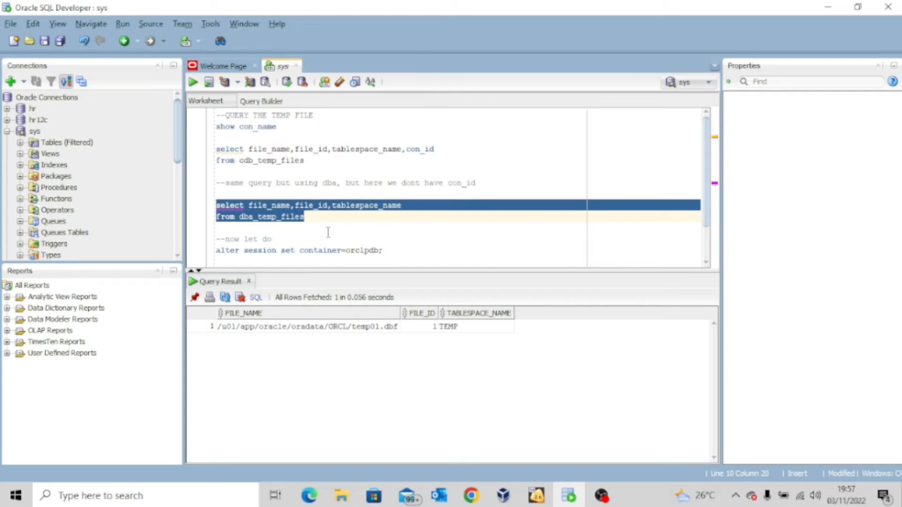
{"action": "left_click", "coordinate": [324, 223]}
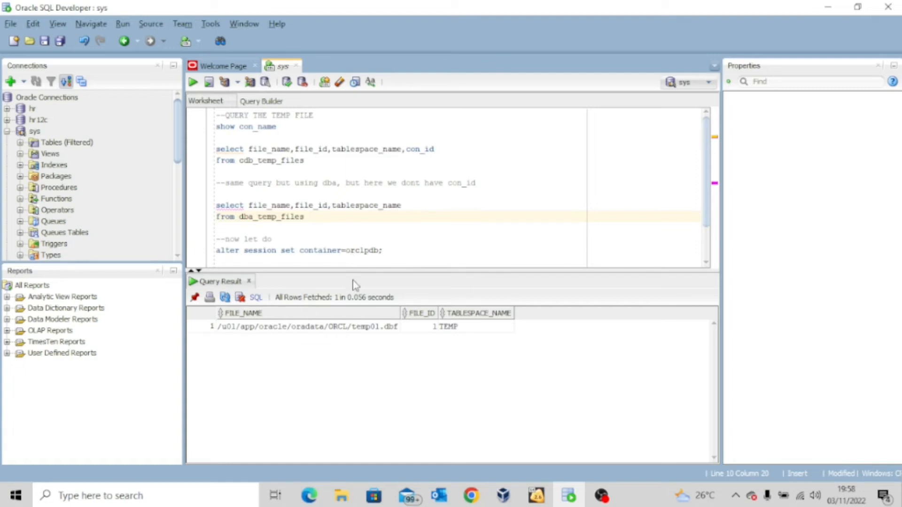
Run ALTER SESSION SET CONTAINER=orclpdb and close the Script Output and Query Result panes.
{"action": "left_click_drag", "start_coordinate": [298, 251], "coordinate": [382, 250]}
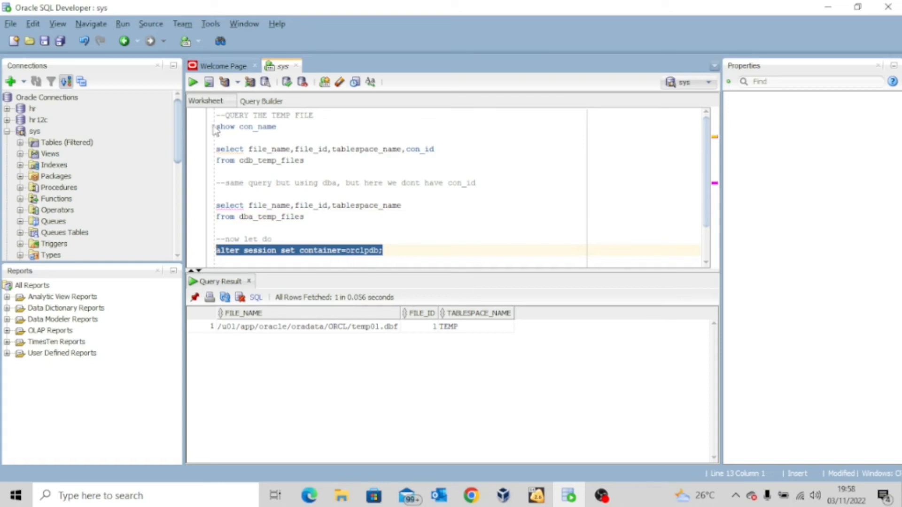
{"action": "left_click", "coordinate": [210, 81]}
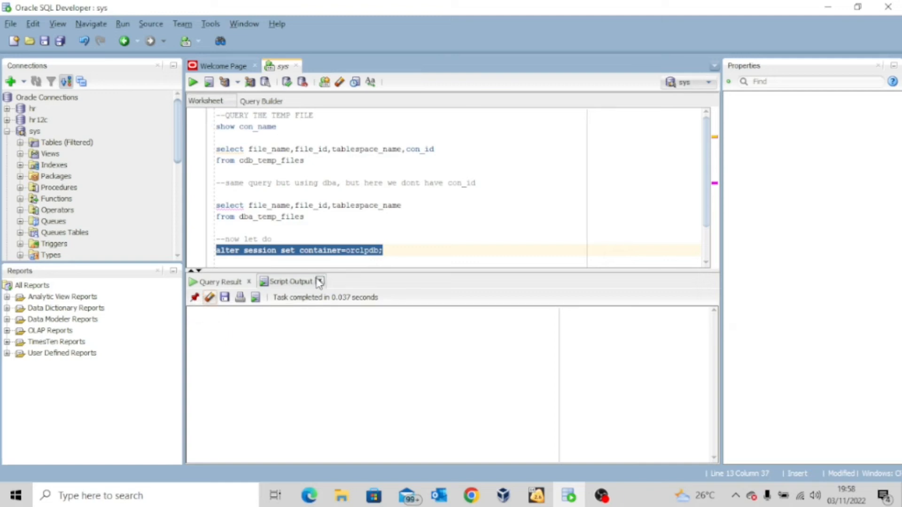
{"action": "left_click", "coordinate": [219, 281]}
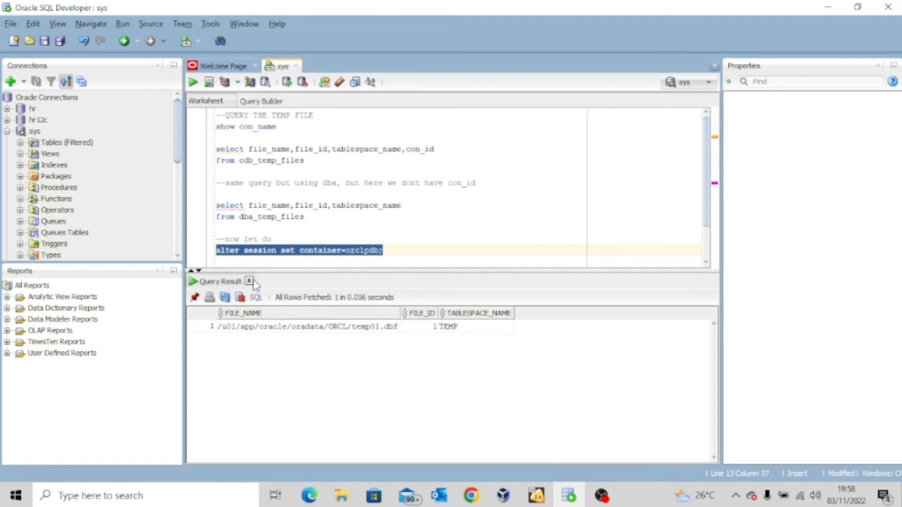
{"action": "left_click", "coordinate": [249, 282]}
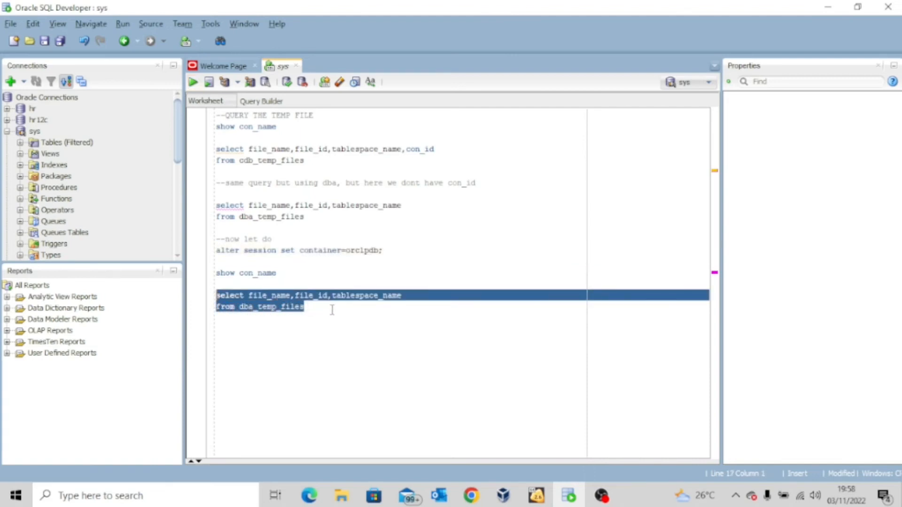
{"action": "mouse_move", "coordinate": [256, 323]}
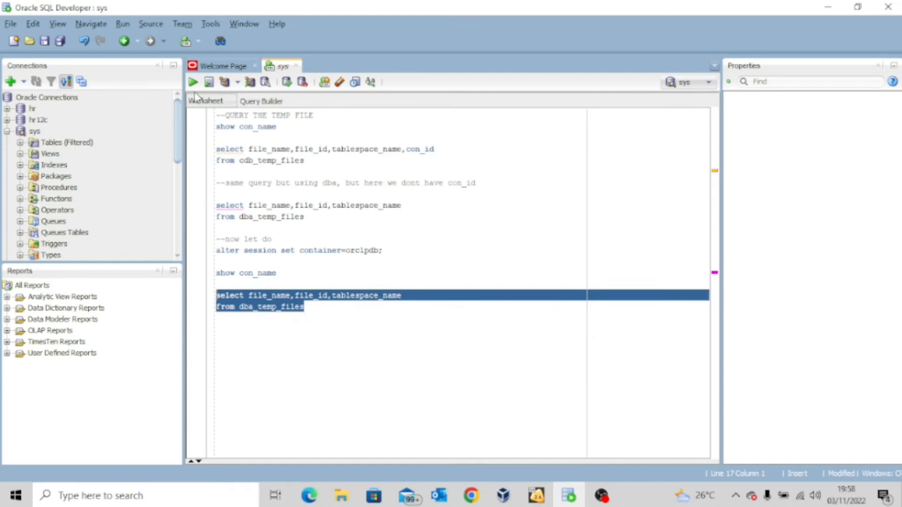
Rerun the final dba_temp_files query in orclpdb, returning temp01.dbf with file ID 3.
{"action": "left_click", "coordinate": [194, 82]}
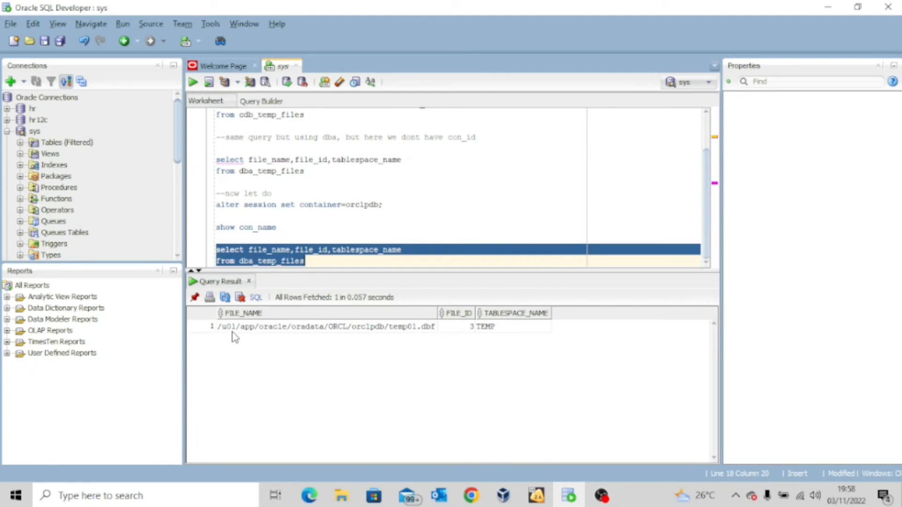
{"action": "mouse_move", "coordinate": [391, 334]}
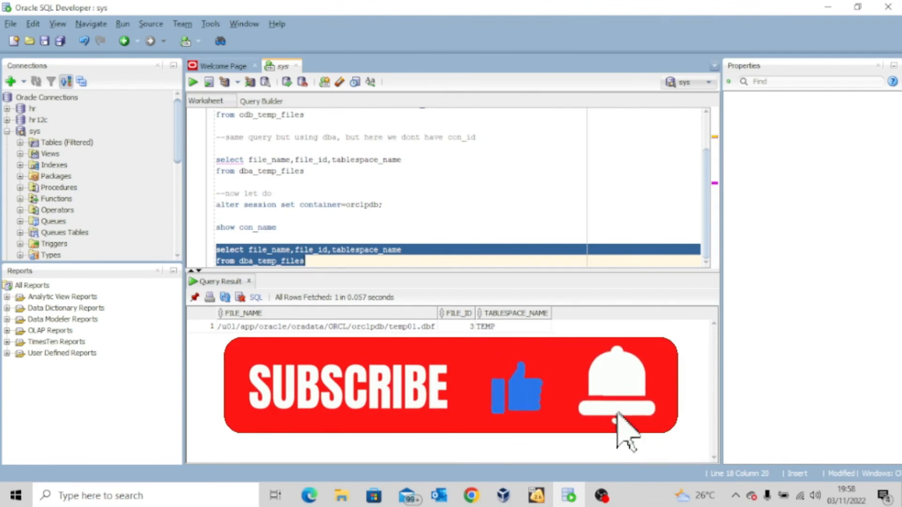
{"action": "mouse_move", "coordinate": [656, 455]}
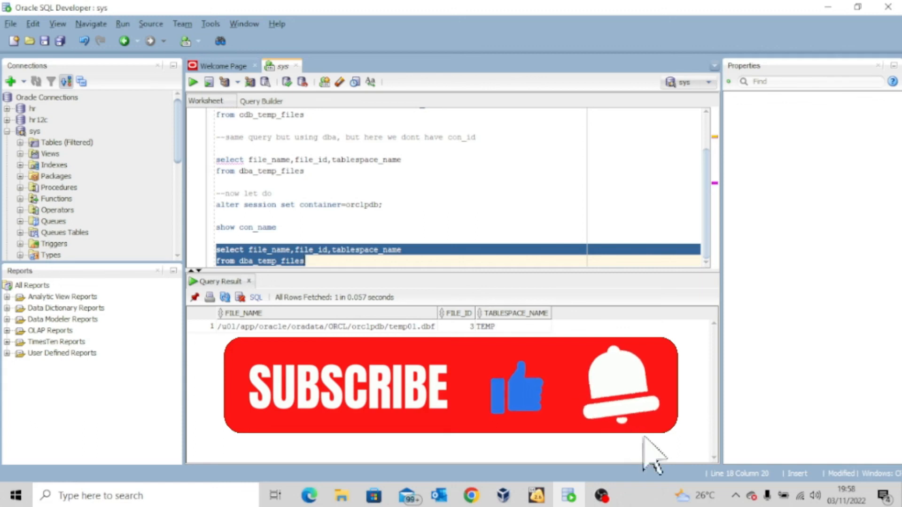